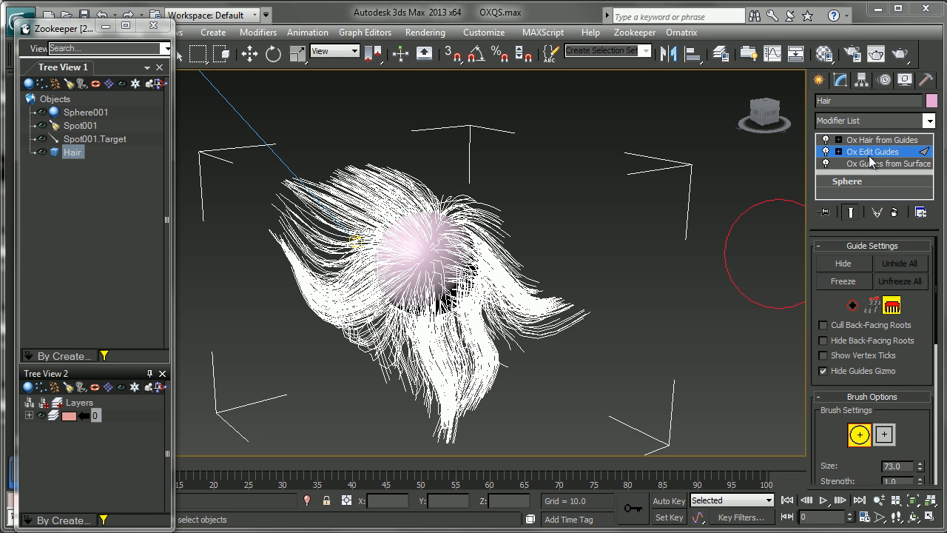
# Step: Enable guide strand selection and turn off Show End Result to display only guides
pyautogui.click(871, 305)
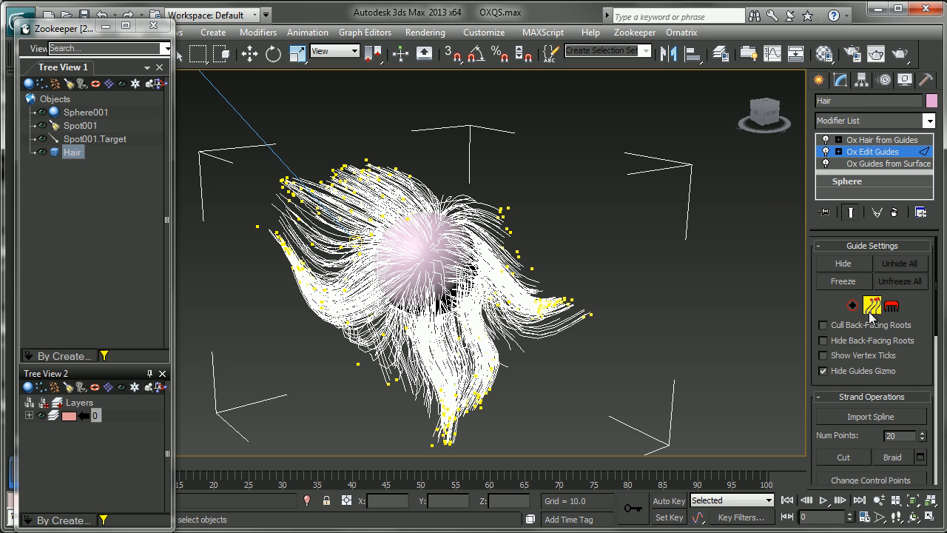
pyautogui.moveTo(851, 213)
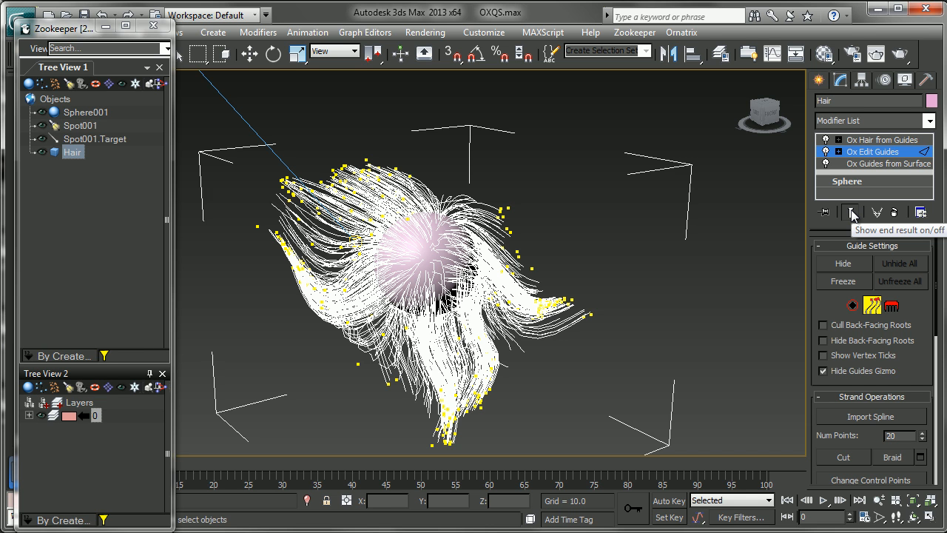
pyautogui.click(850, 212)
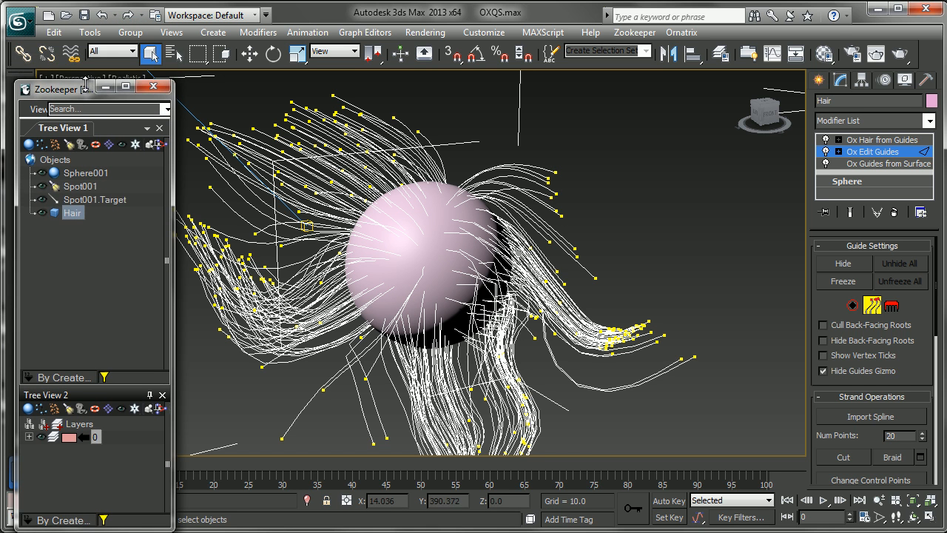
# Step: Move the selected guide strands outward to the lower right with Select and Move
pyautogui.click(249, 54)
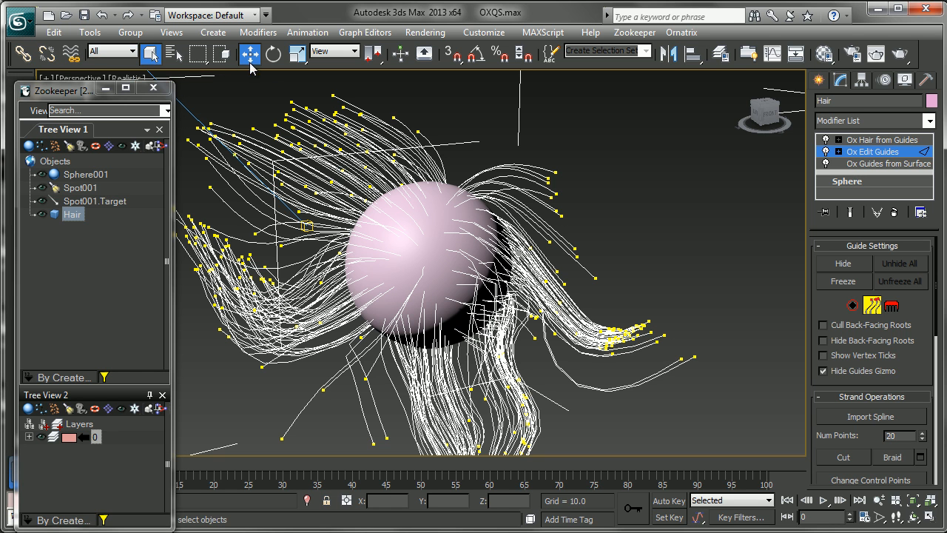
pyautogui.moveTo(151, 54)
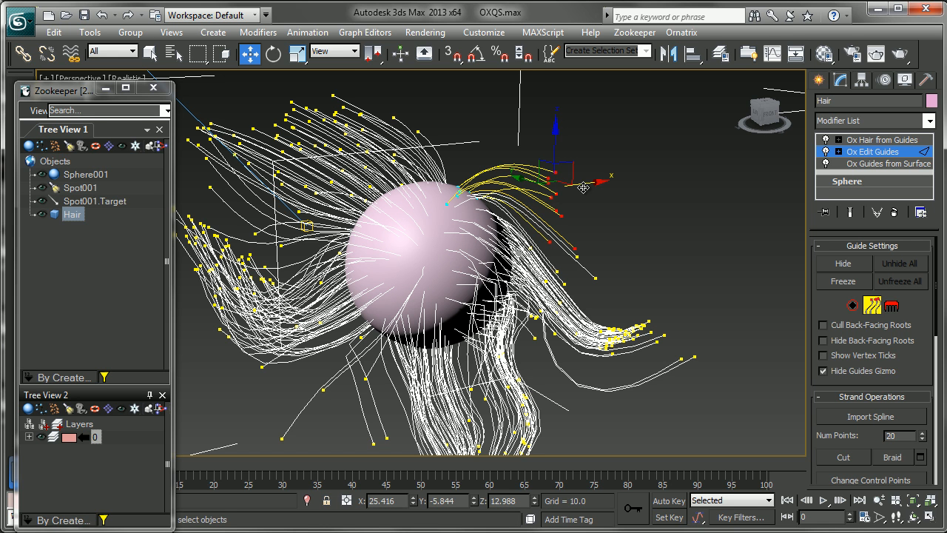
pyautogui.moveTo(606, 169)
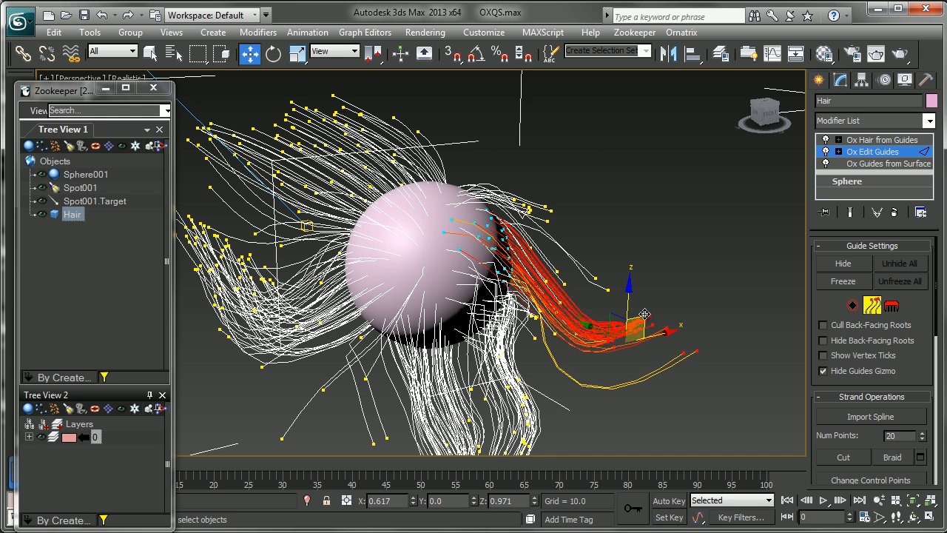
pyautogui.moveTo(643, 313); pyautogui.dragTo(706, 348)
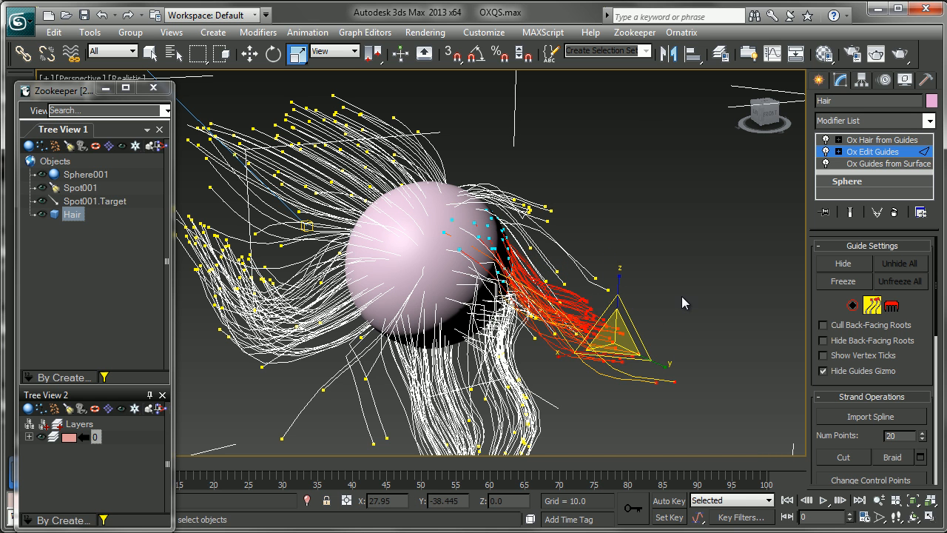
# Step: Disable Use Strand IK, move the right-side guides, then re-enable History Dependent
pyautogui.scroll(-3)
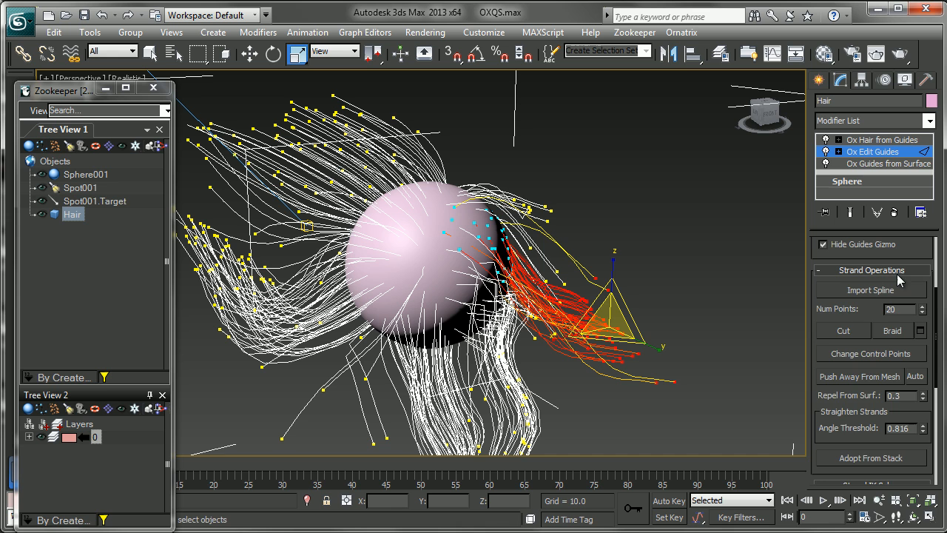
pyautogui.click(870, 269)
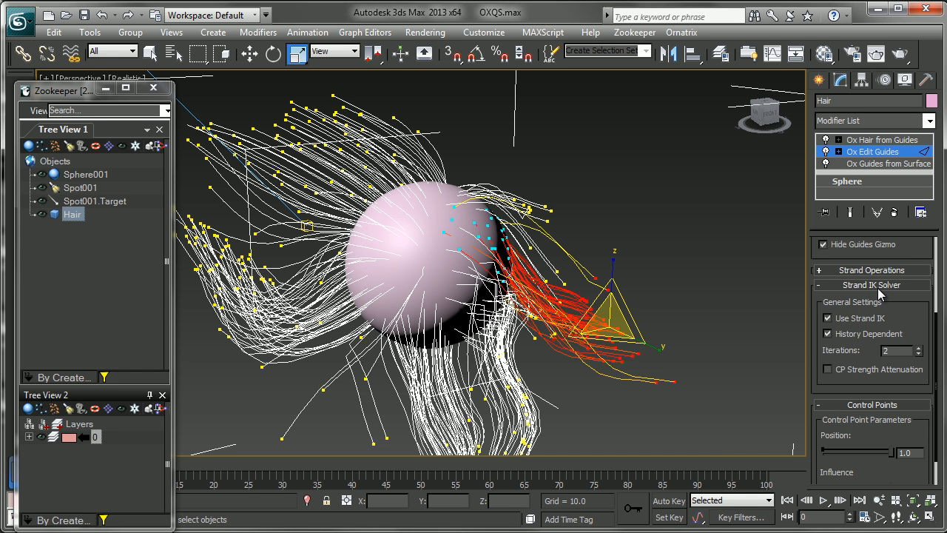
pyautogui.moveTo(832, 324)
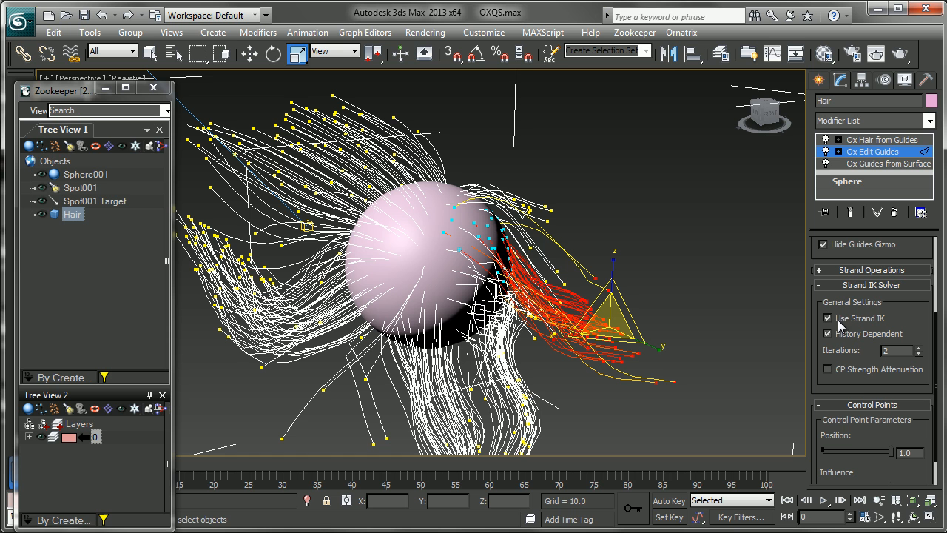
pyautogui.click(828, 317)
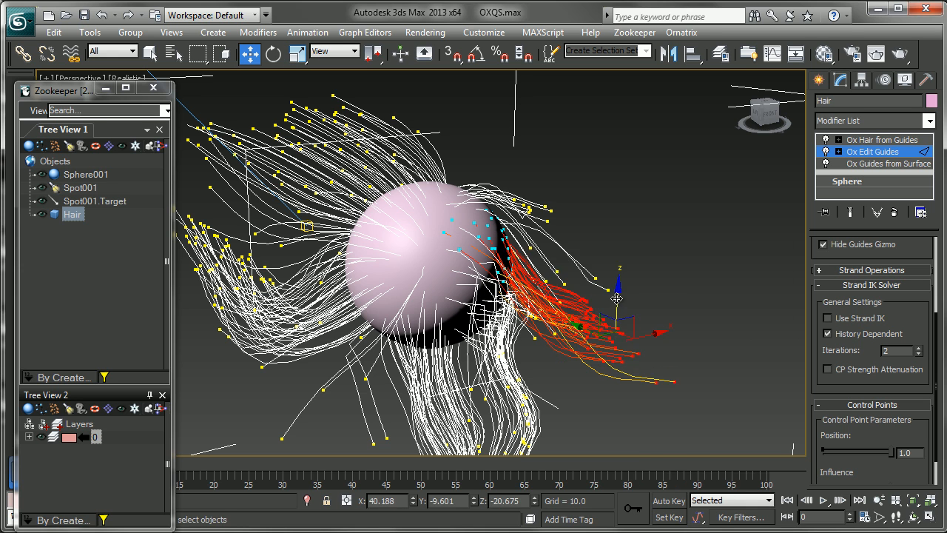
pyautogui.moveTo(618, 297); pyautogui.dragTo(626, 264)
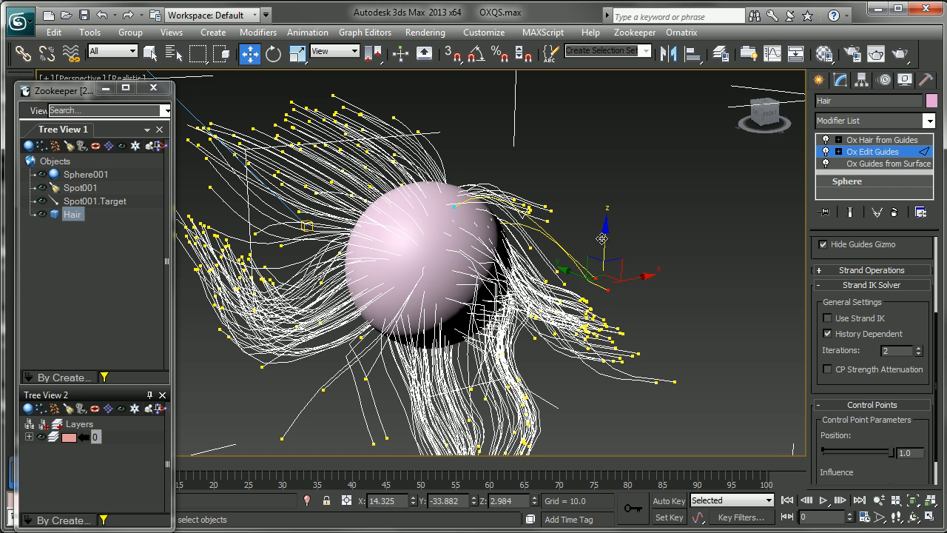
pyautogui.moveTo(603, 240); pyautogui.dragTo(623, 258)
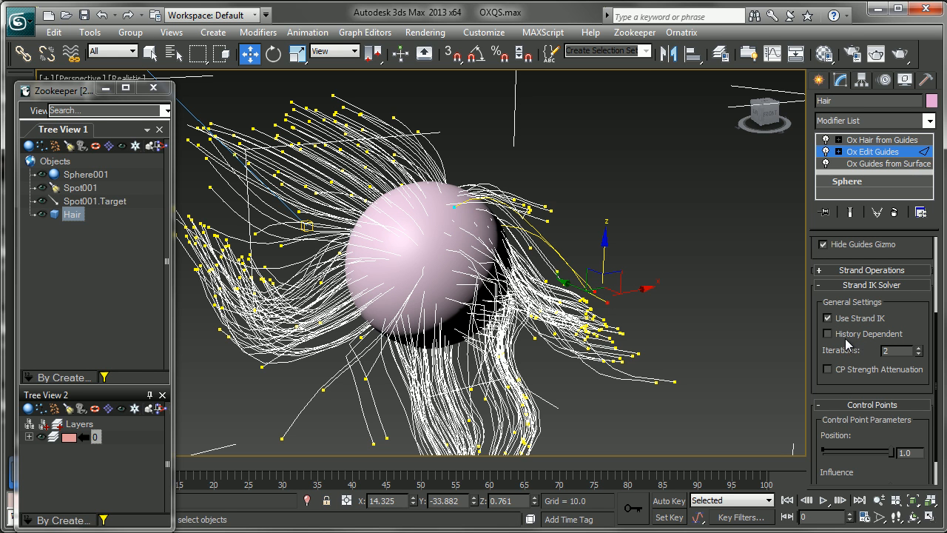
pyautogui.click(806, 333)
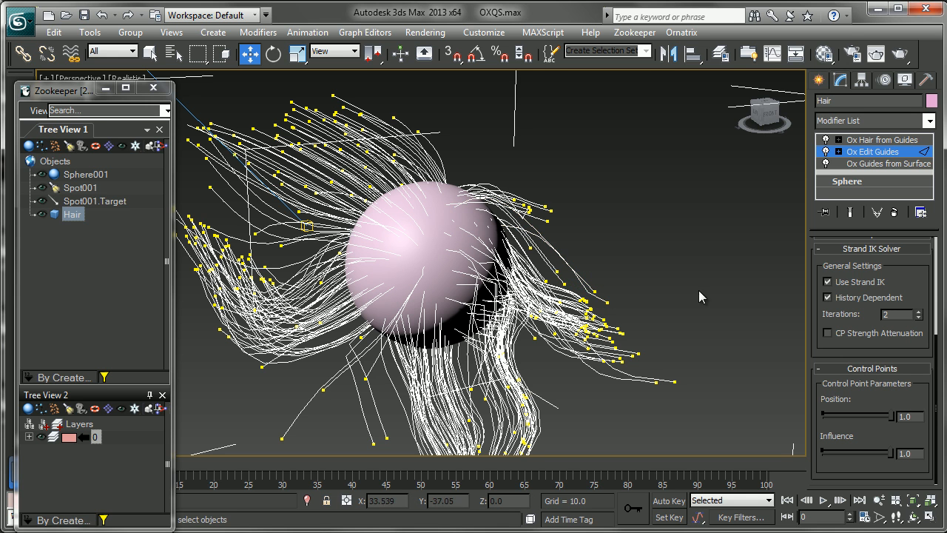
# Step: Marquee-select the right guides and lower Control Points Influence, then restore it to 1.0
pyautogui.moveTo(713, 283); pyautogui.dragTo(570, 422)
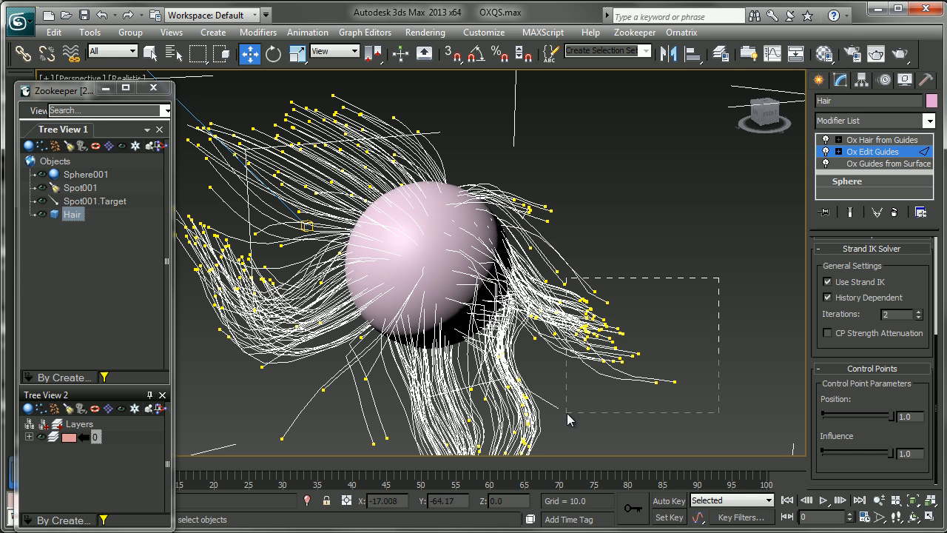
pyautogui.moveTo(570, 422); pyautogui.dragTo(643, 368)
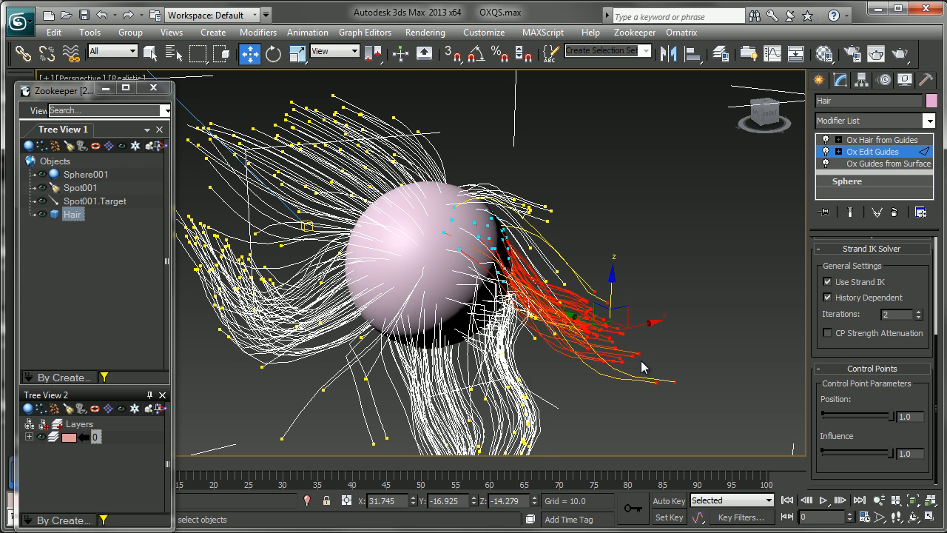
pyautogui.moveTo(893, 458)
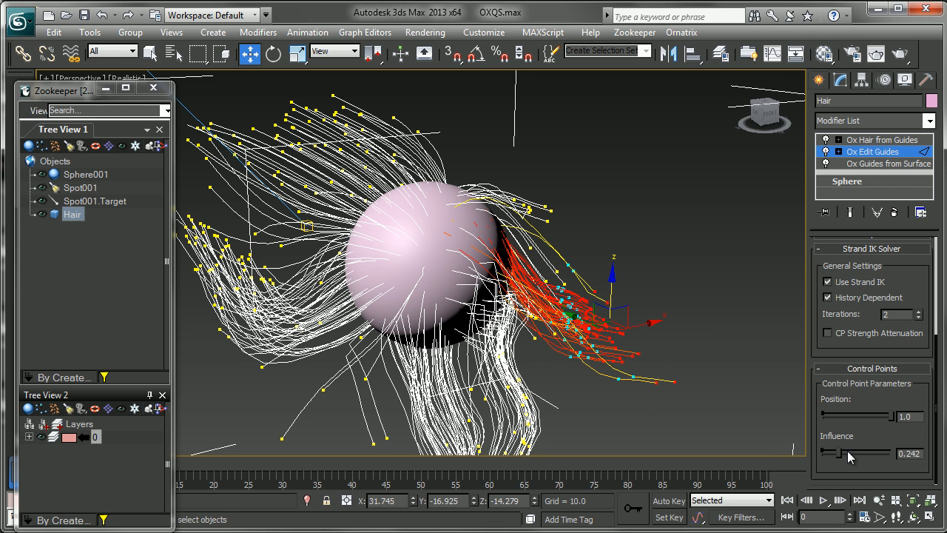
pyautogui.moveTo(854, 453); pyautogui.dragTo(895, 453)
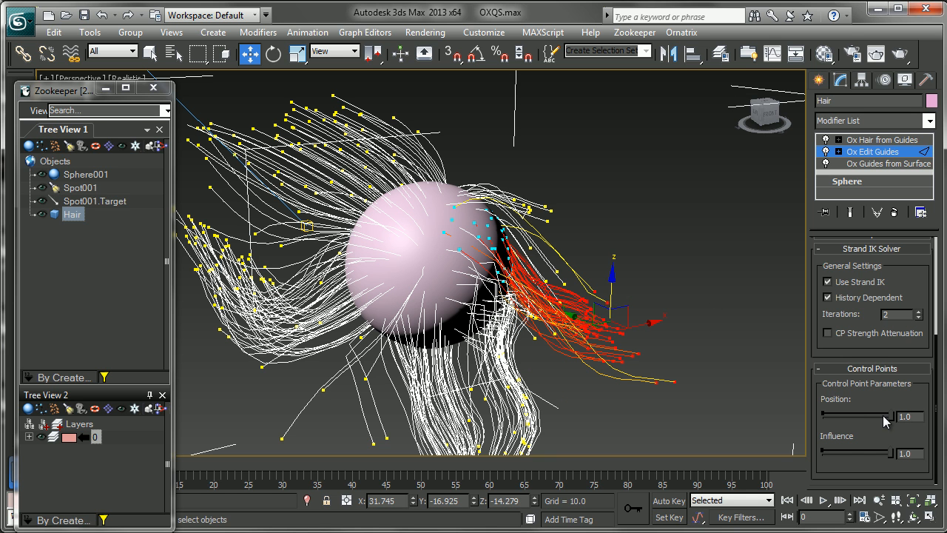
pyautogui.moveTo(849, 416)
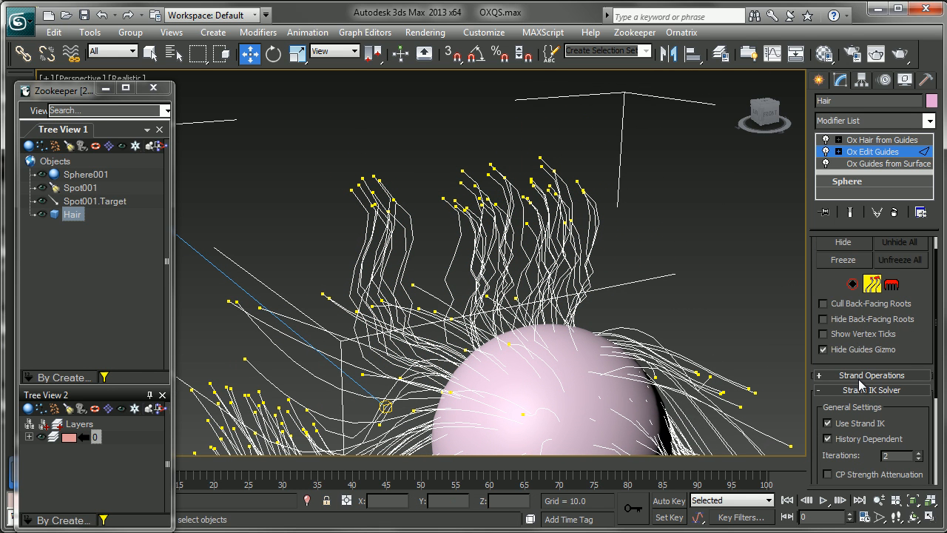
# Step: Reopen Strand Operations and drag the right-side guides over the sphere, then back outward
pyautogui.click(870, 374)
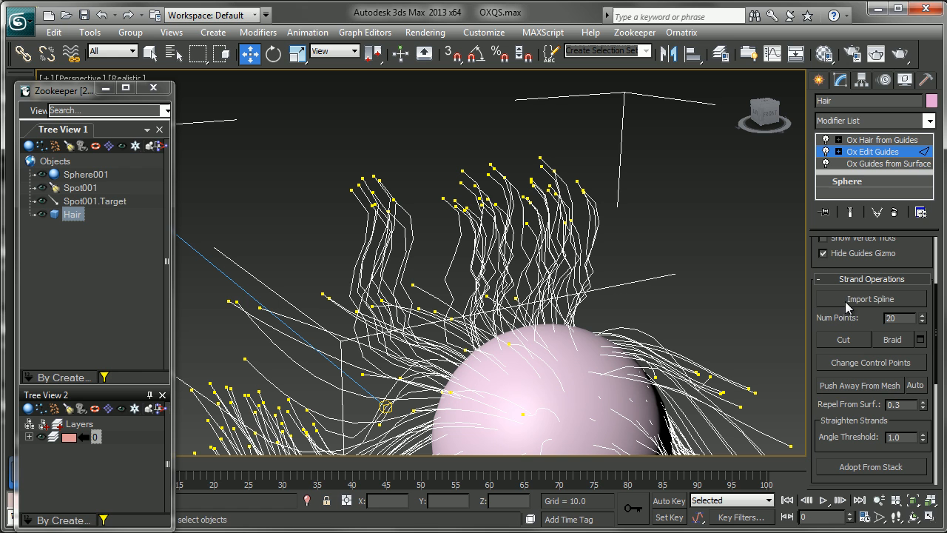
pyautogui.moveTo(884, 312)
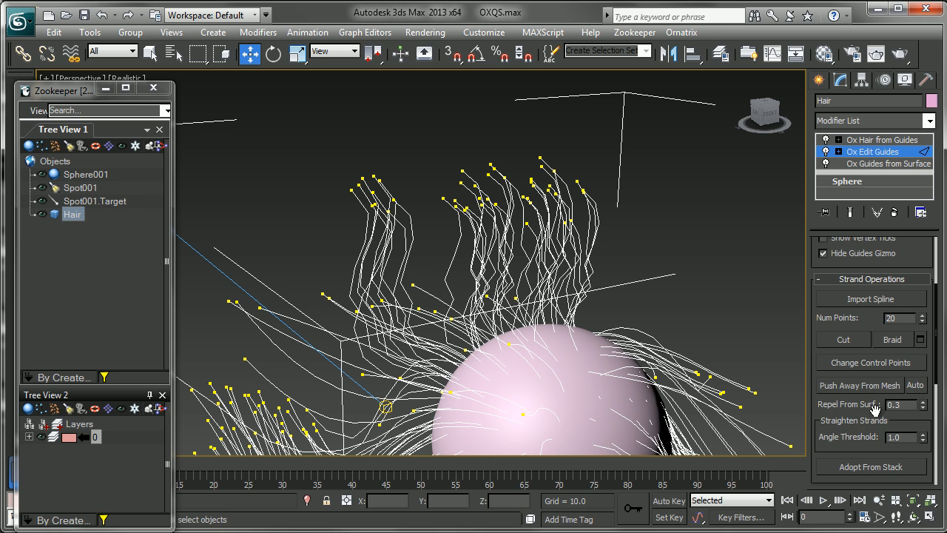
pyautogui.moveTo(873, 411)
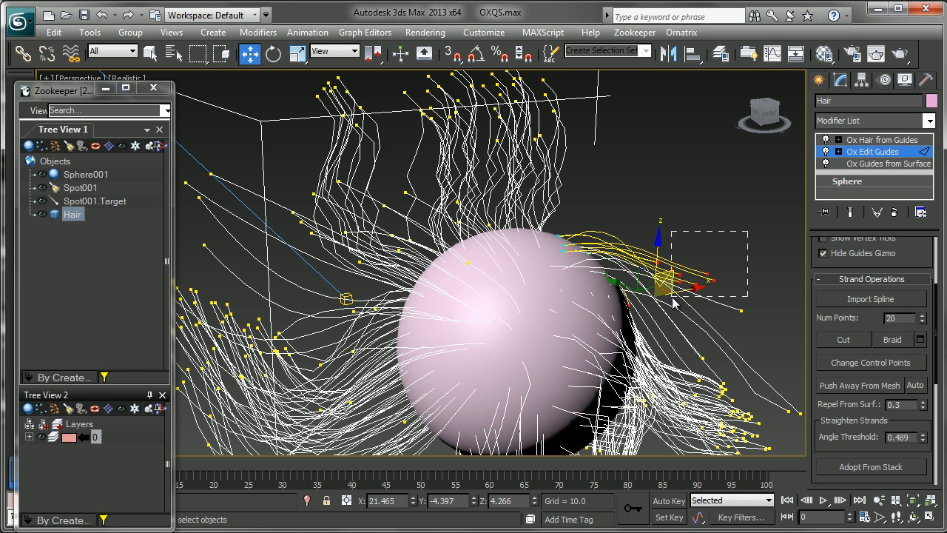
pyautogui.moveTo(666, 280); pyautogui.dragTo(673, 256)
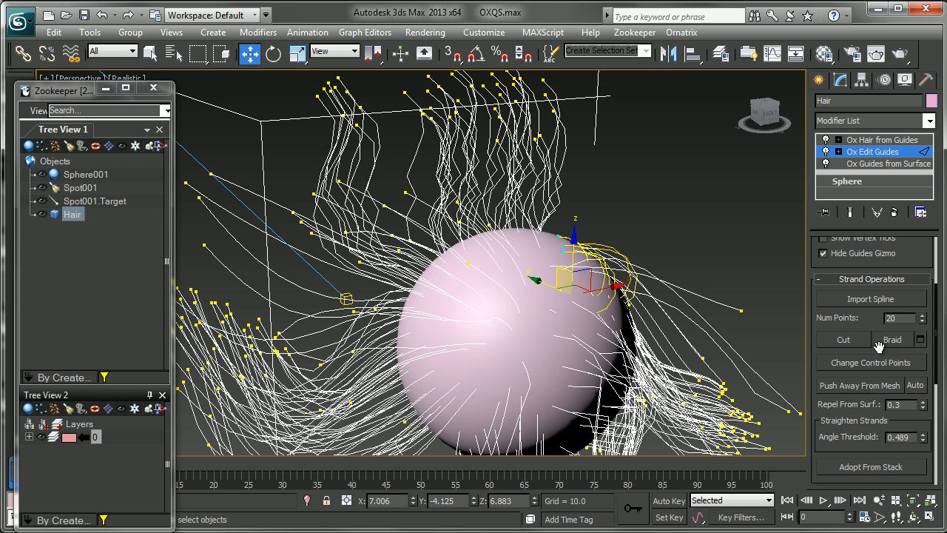
pyautogui.moveTo(869, 392)
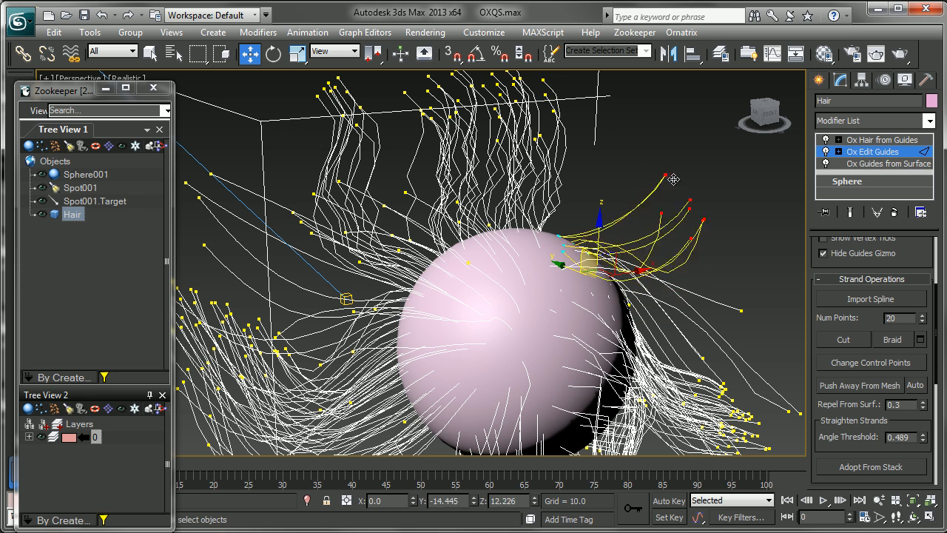
pyautogui.moveTo(673, 180); pyautogui.dragTo(734, 317)
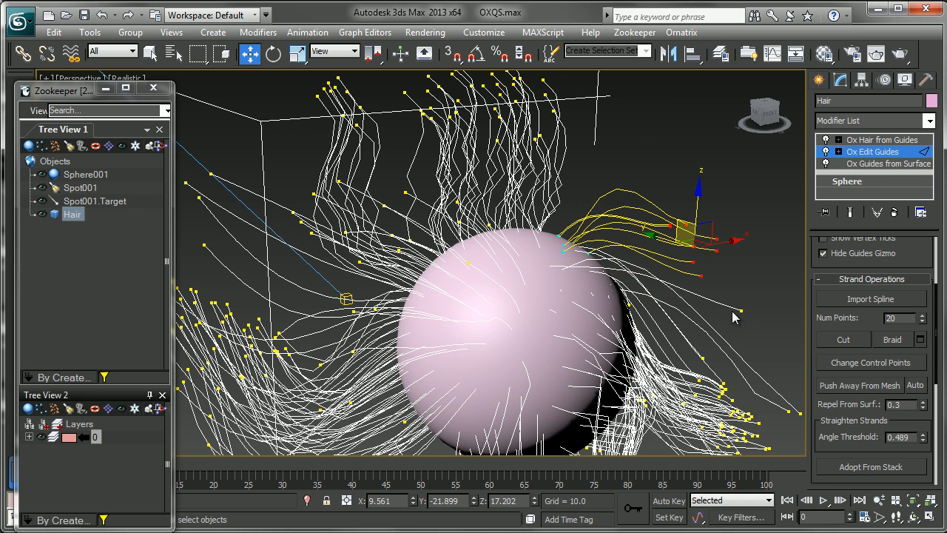
pyautogui.moveTo(599, 324)
pyautogui.write('1')
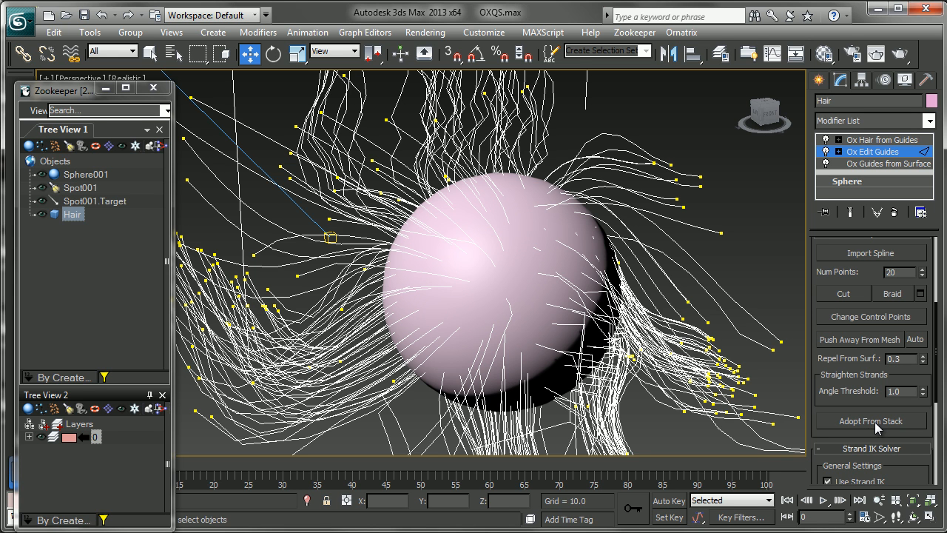
pyautogui.moveTo(849, 212)
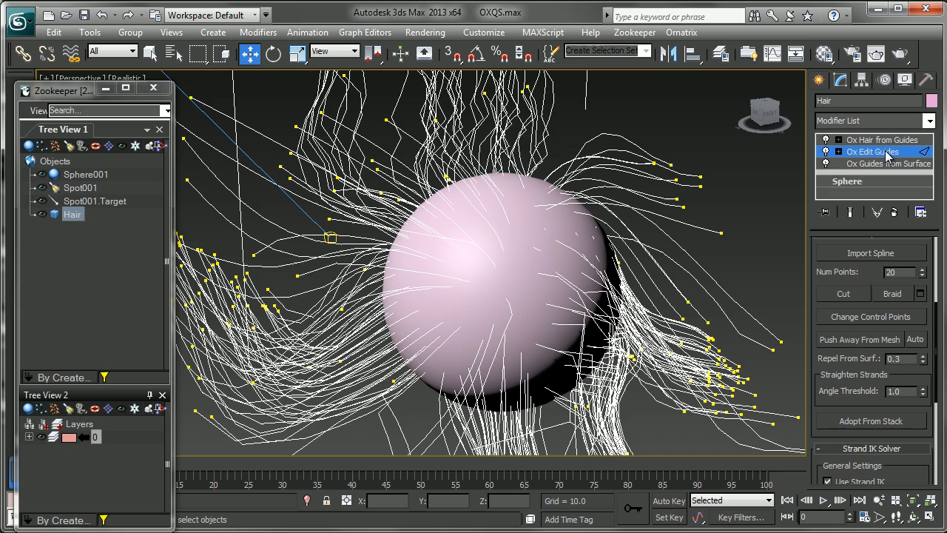
pyautogui.moveTo(861, 115)
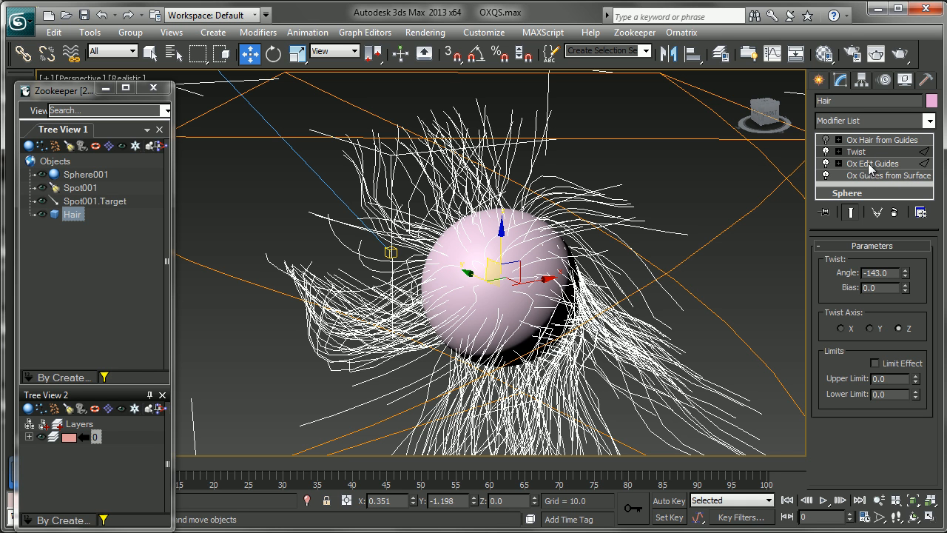
# Step: Select Ox Edit Guides below the -143 degree Twist modifier in the stack
pyautogui.click(872, 163)
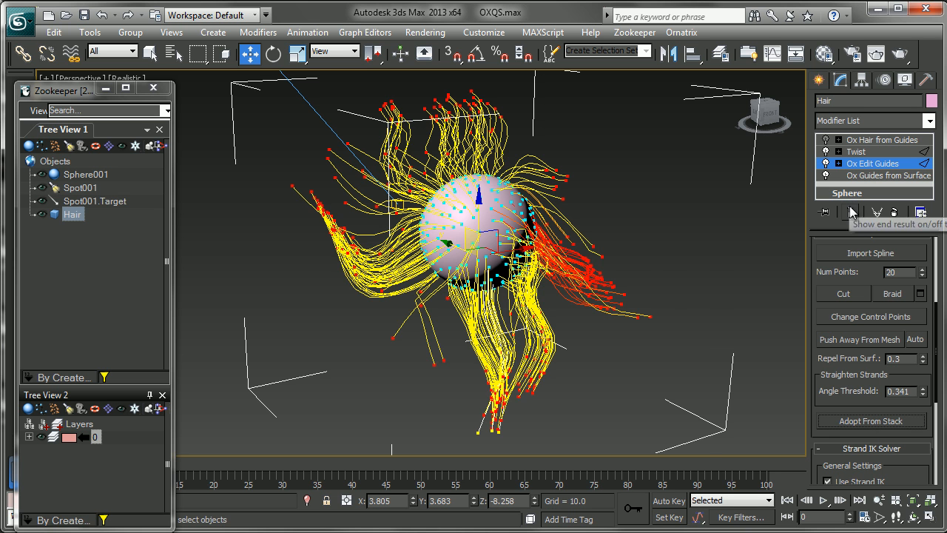
# Step: Show the end result, adopt the twist from the stack, and remove the Twist modifier
pyautogui.click(850, 212)
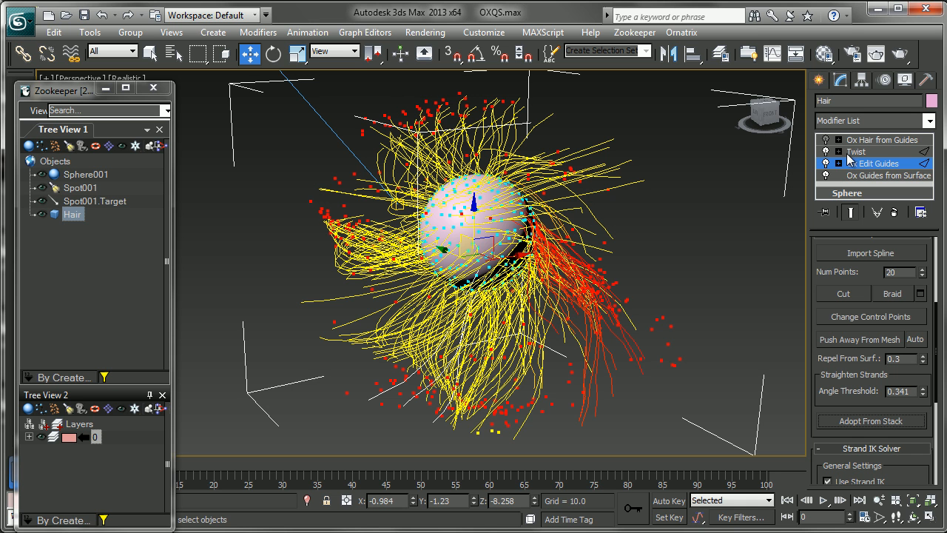
pyautogui.click(878, 162)
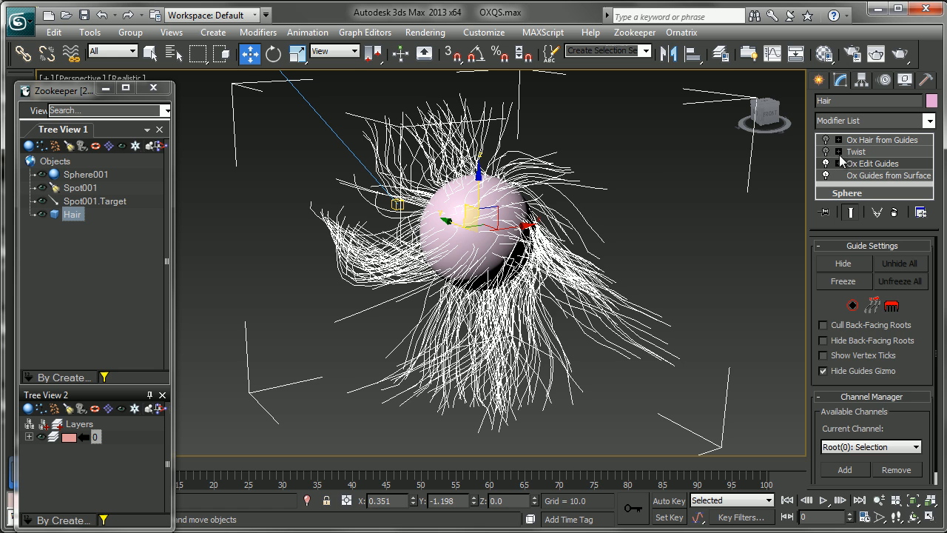
pyautogui.click(855, 151)
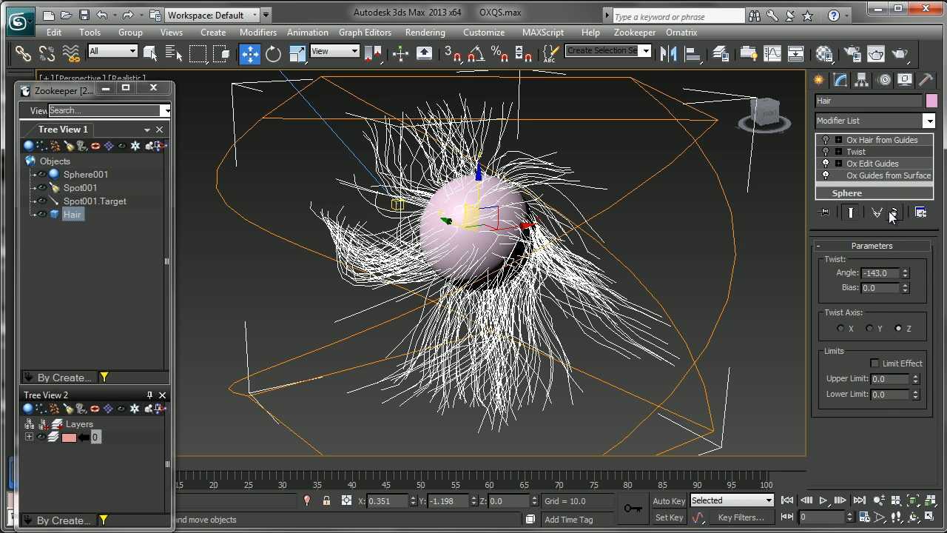
pyautogui.click(872, 151)
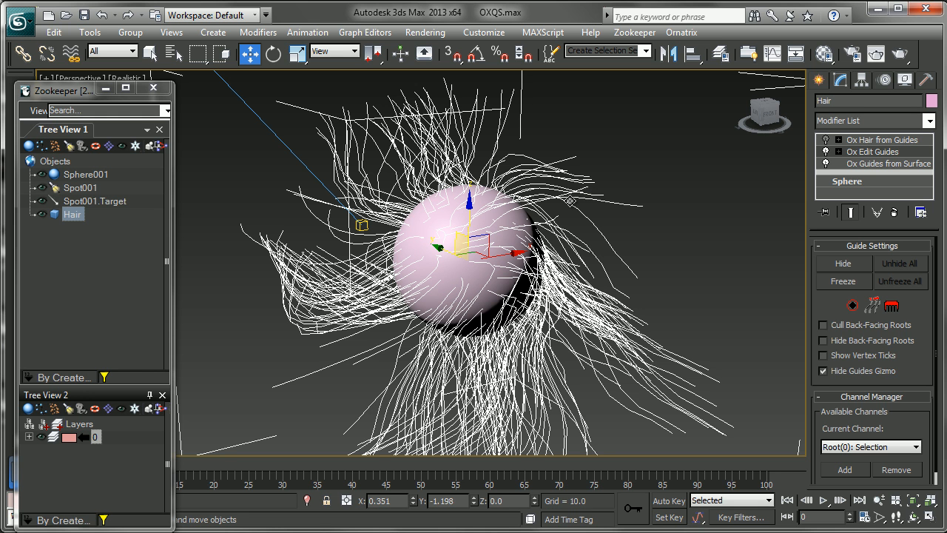
pyautogui.moveTo(571, 196)
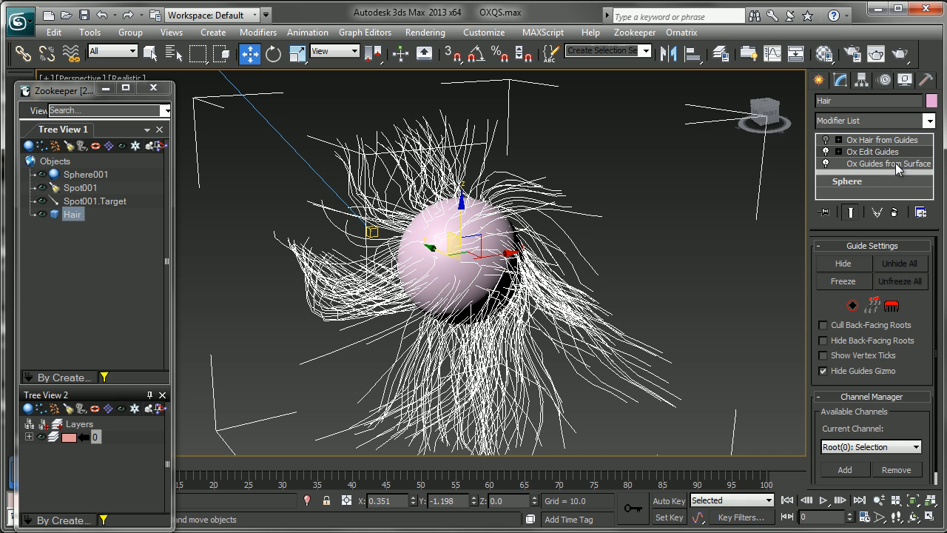
# Step: Enter the Roots sub-object level and set the channel group to Root(0): Selection
pyautogui.click(873, 151)
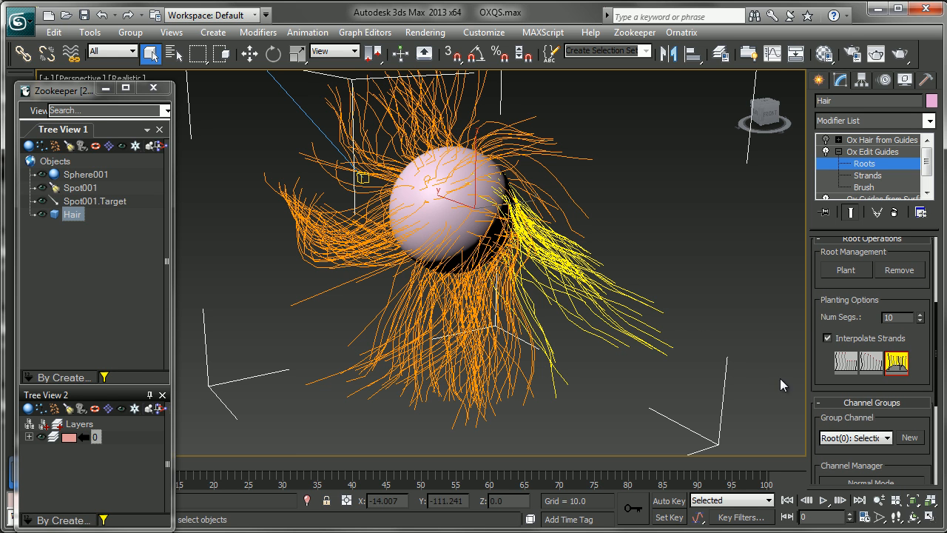
pyautogui.scroll(-3)
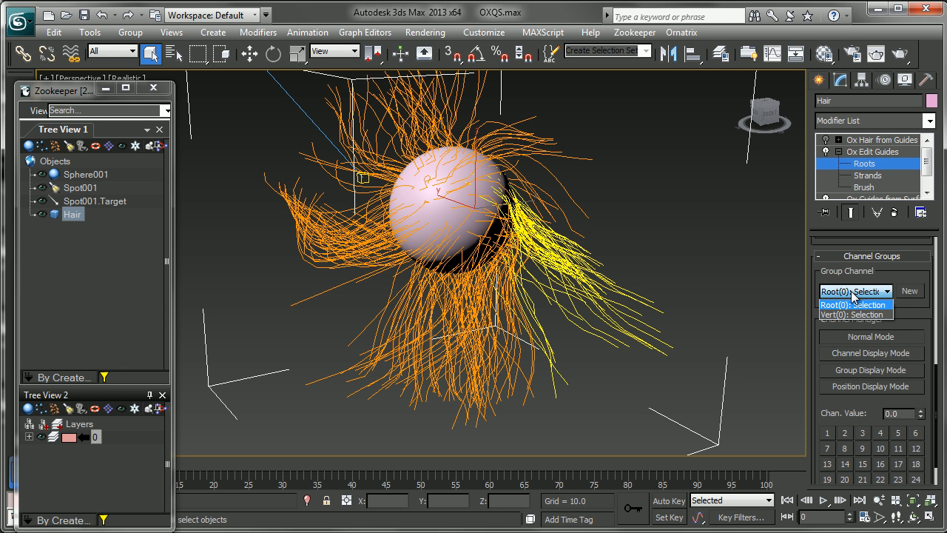
pyautogui.click(854, 304)
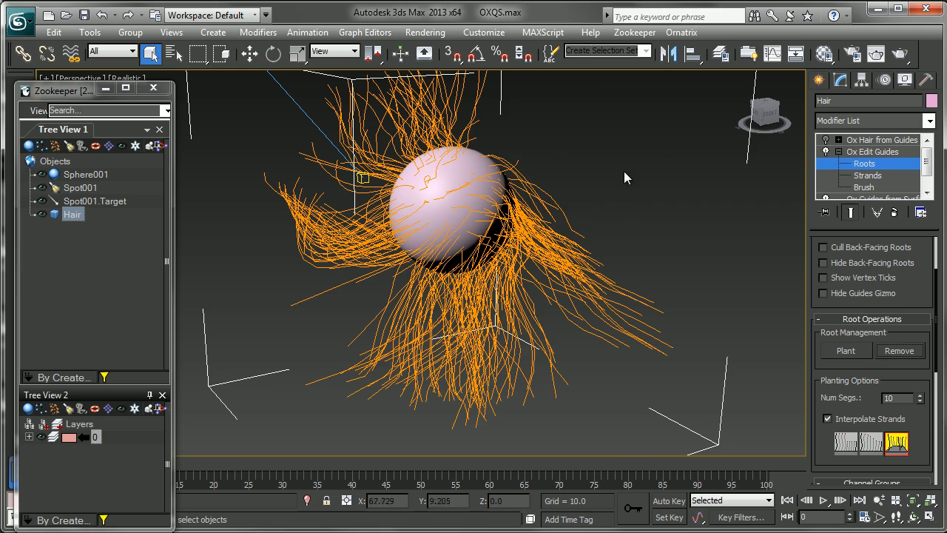
pyautogui.moveTo(539, 111)
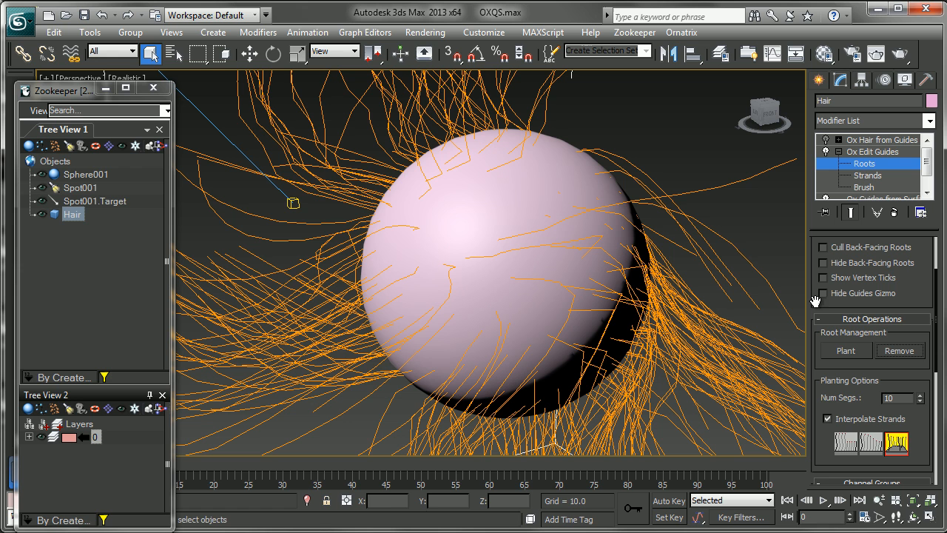
pyautogui.moveTo(838, 359)
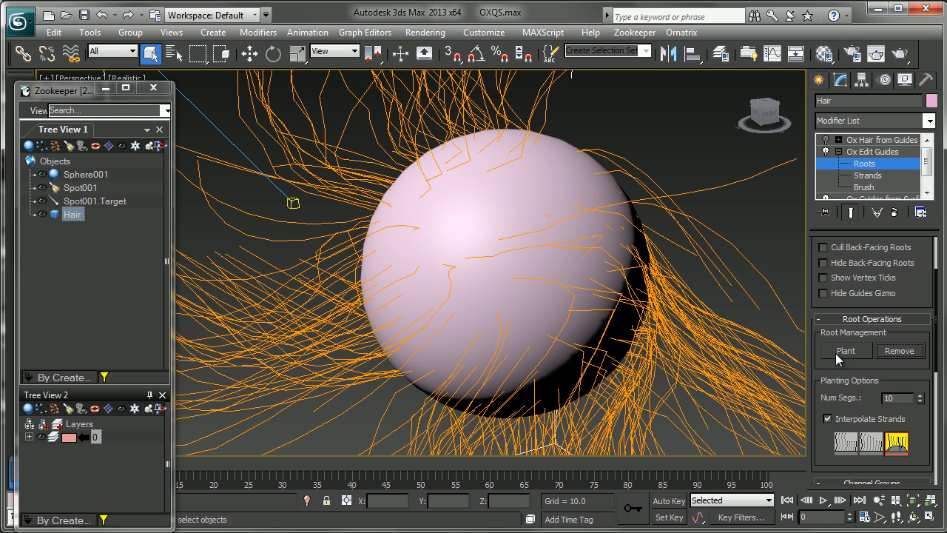
# Step: Activate Plant under Root Operations to place new guide roots on the sphere
pyautogui.click(845, 350)
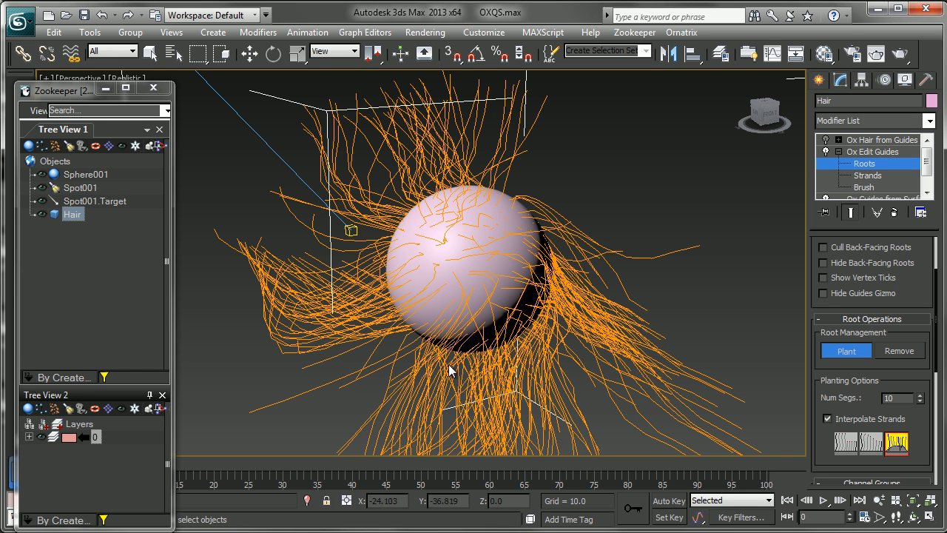
pyautogui.moveTo(510, 241)
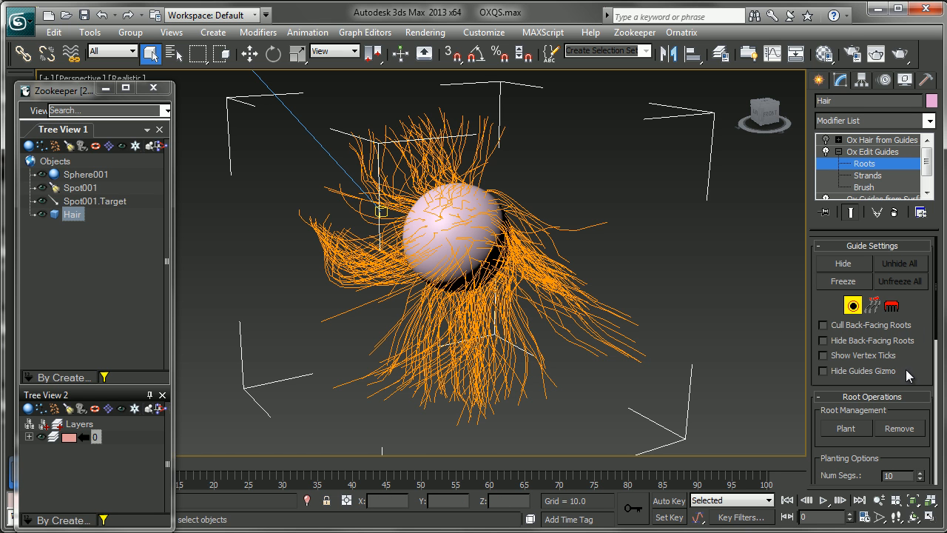
pyautogui.moveTo(921, 369)
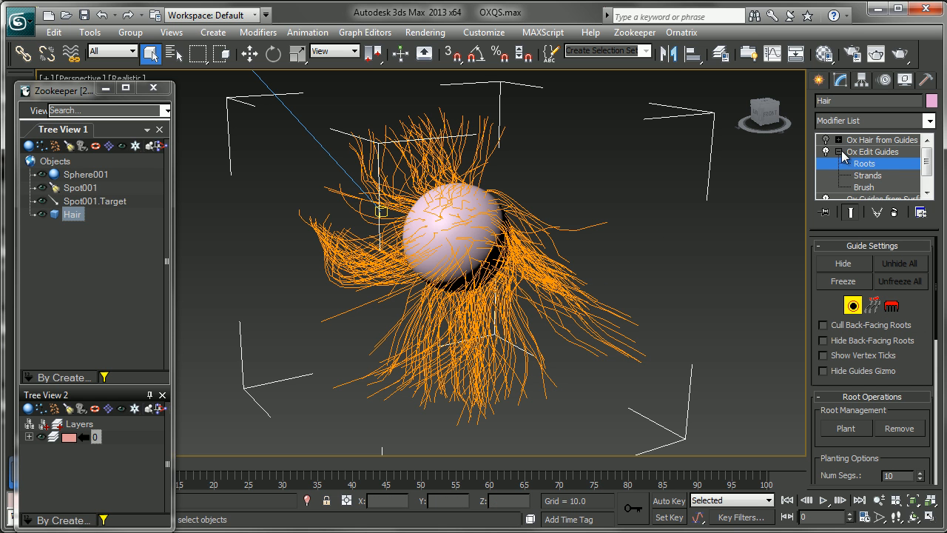
# Step: Collapse Ox Edit Guides to end planting and exit the Roots level
pyautogui.click(873, 151)
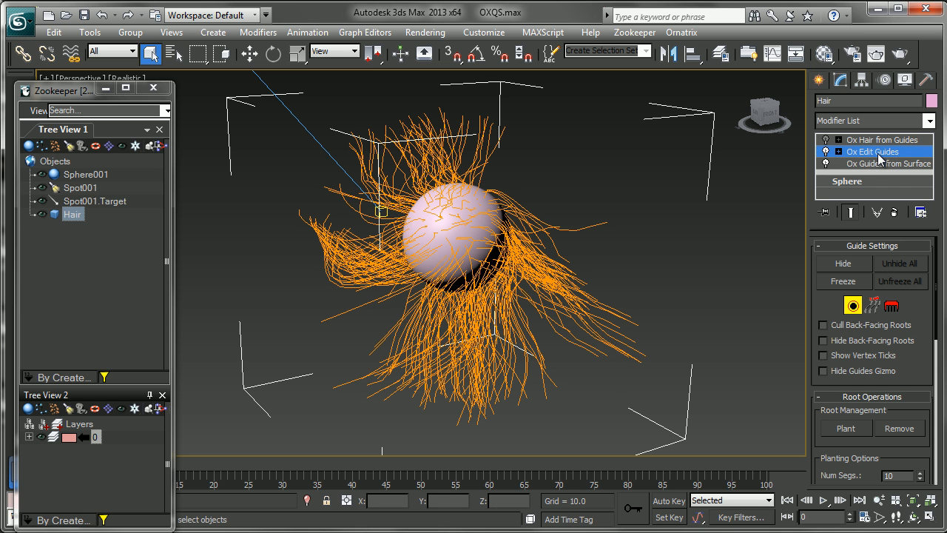